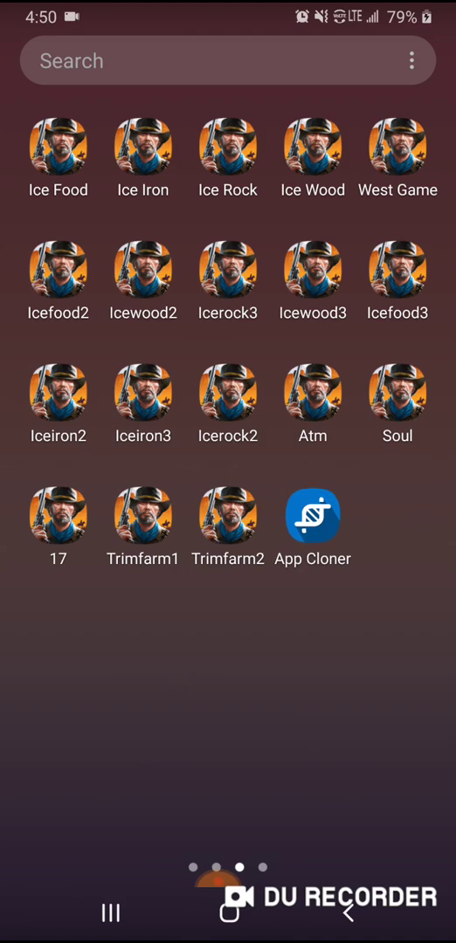
- Raise West Game's clone number from 18 to 19 in App Cloner and confirm it
left_click(311, 513)
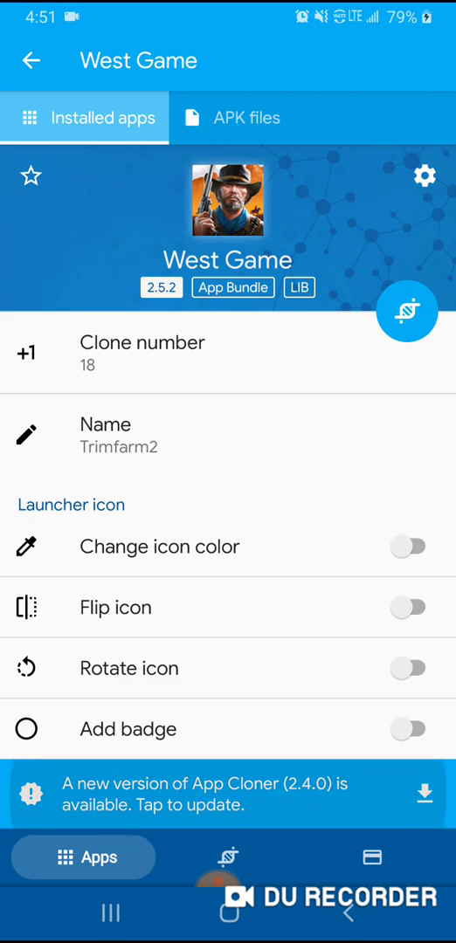
left_click(140, 351)
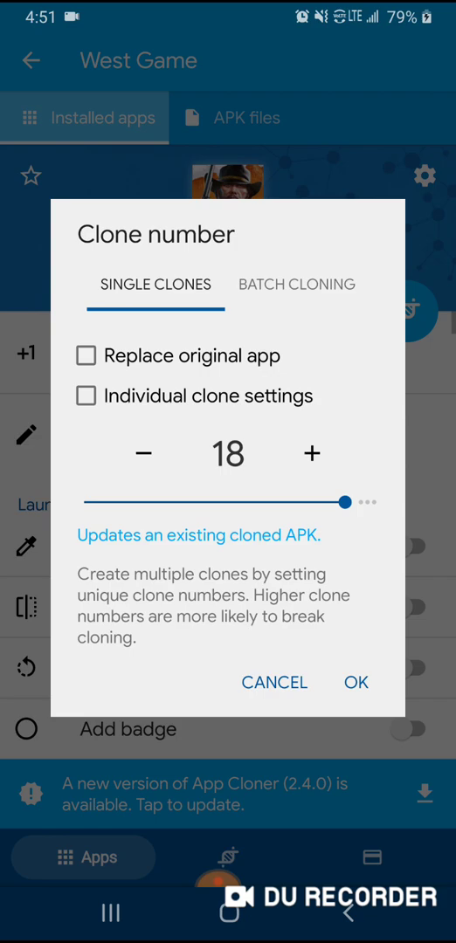
left_click(311, 454)
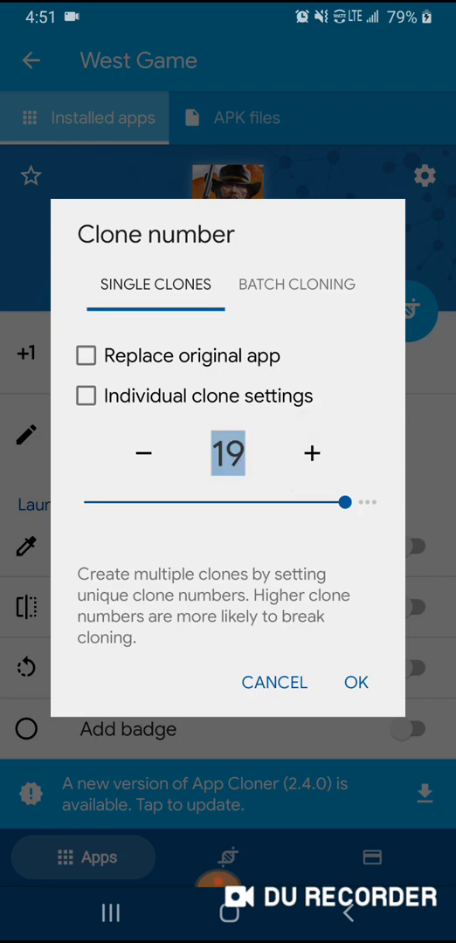
left_click(354, 682)
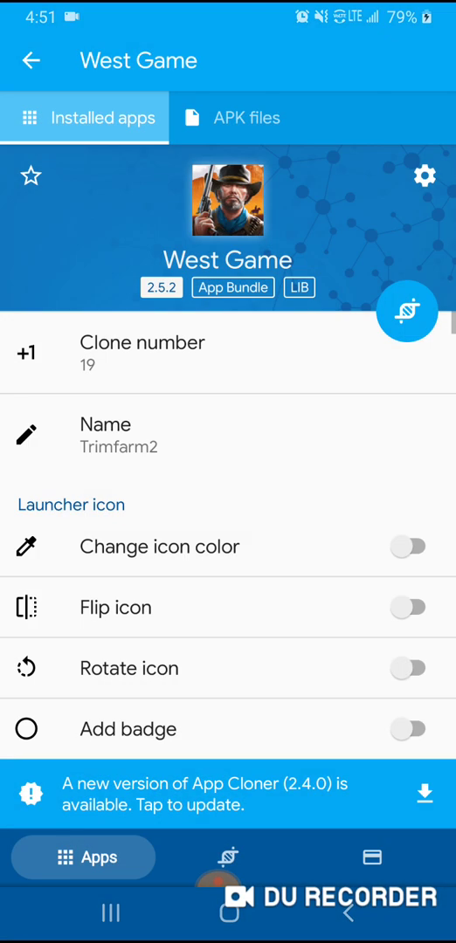
- Change the clone's name from Trimfarm2 to Clone1 and confirm
left_click(28, 434)
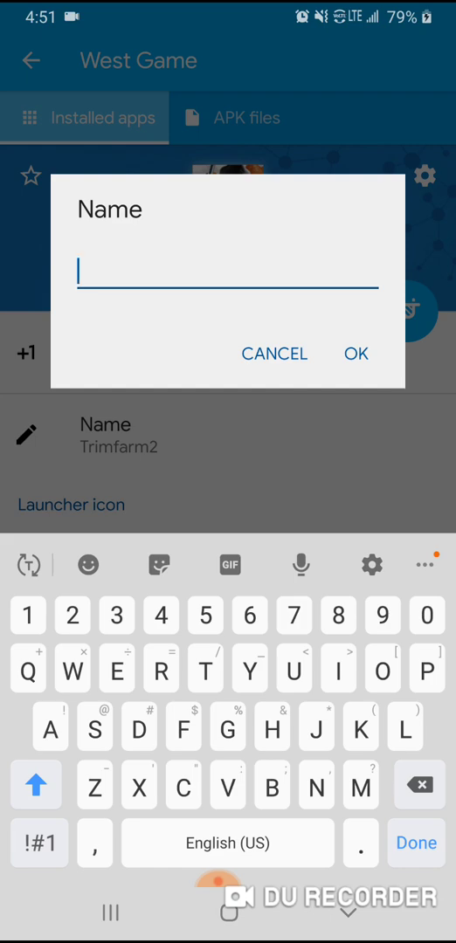
type("Clonr")
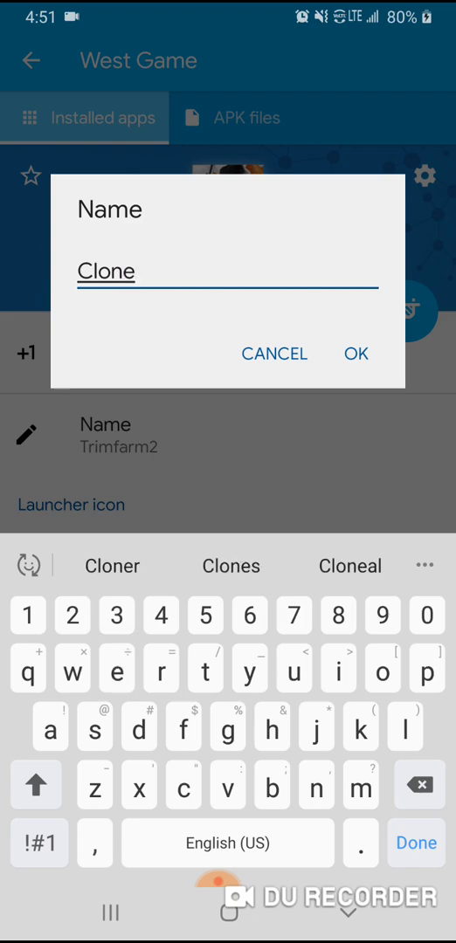
left_click(356, 353)
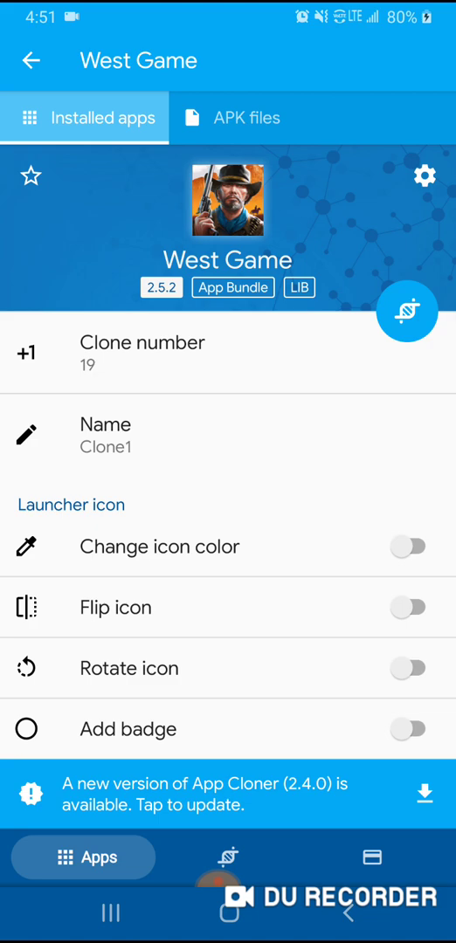
- Exit the West Game clone settings back to the phone's app drawer
left_click(405, 311)
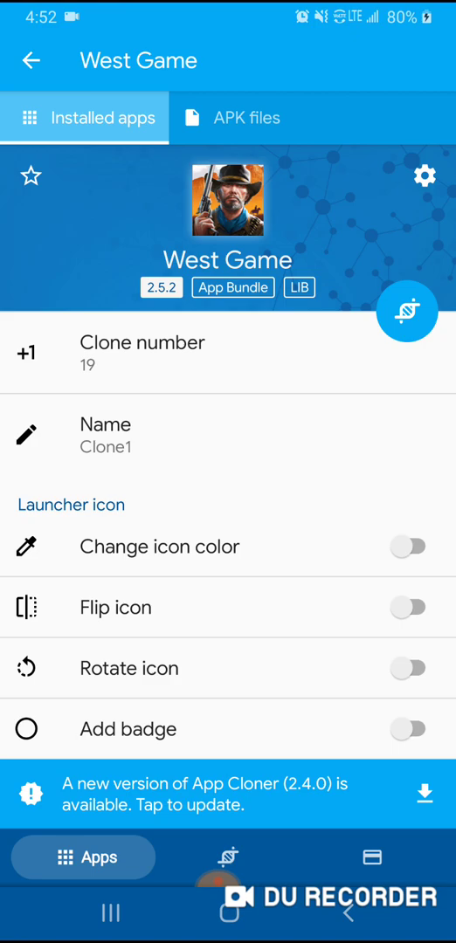
left_click(31, 60)
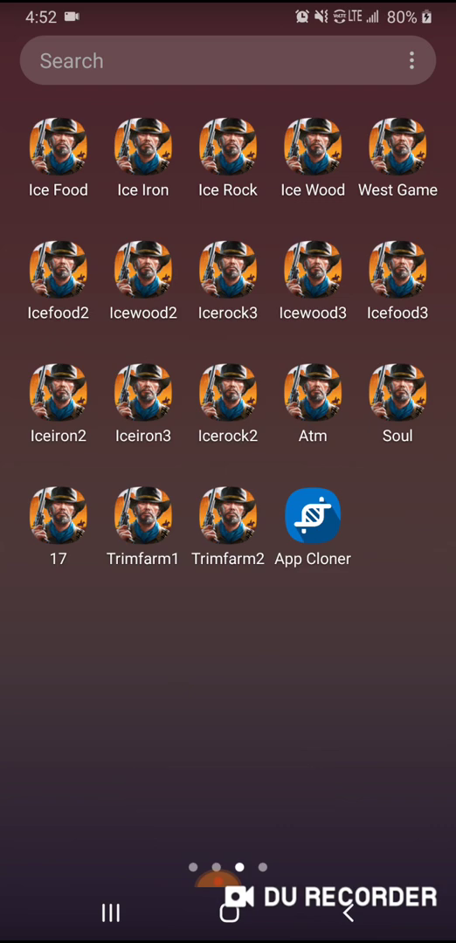
left_click(398, 151)
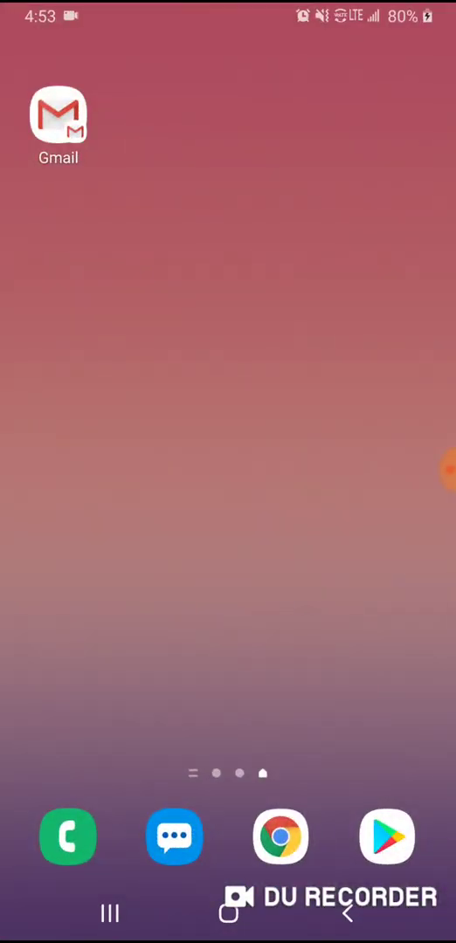
scroll("left", 3)
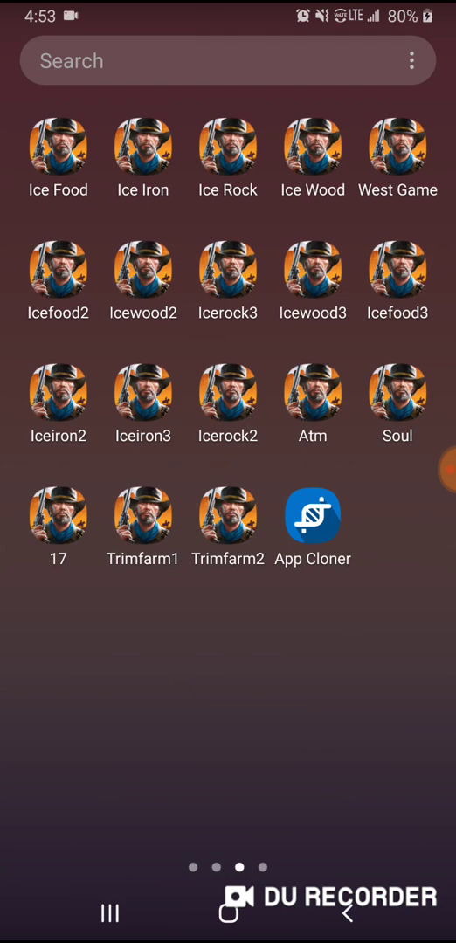
left_click(398, 146)
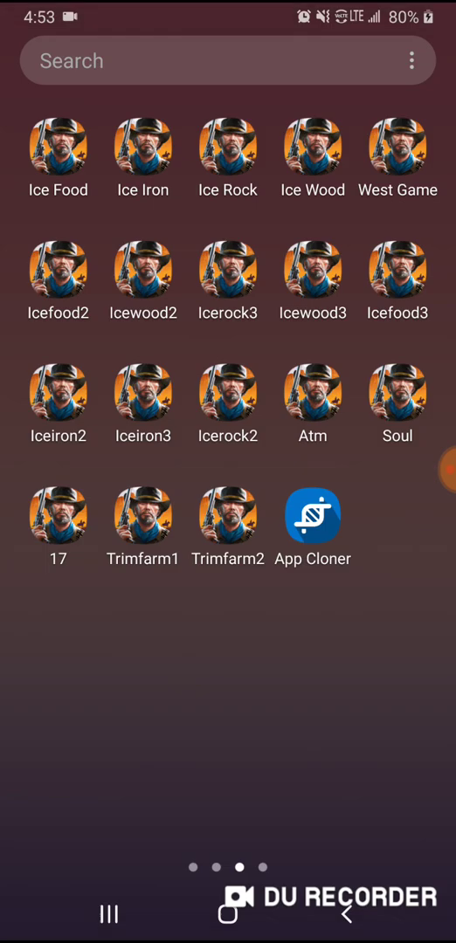
- Launch a cloned West Game account and dismiss the Gift from Civilians popup
left_click(398, 143)
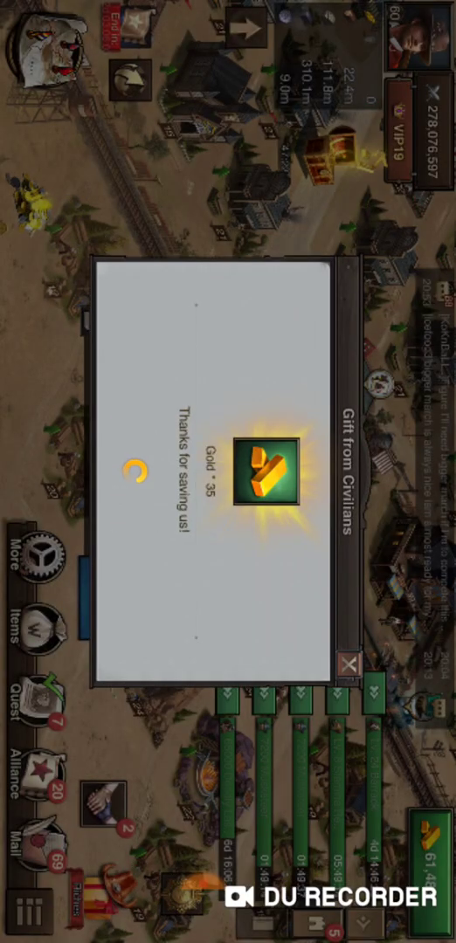
left_click(347, 662)
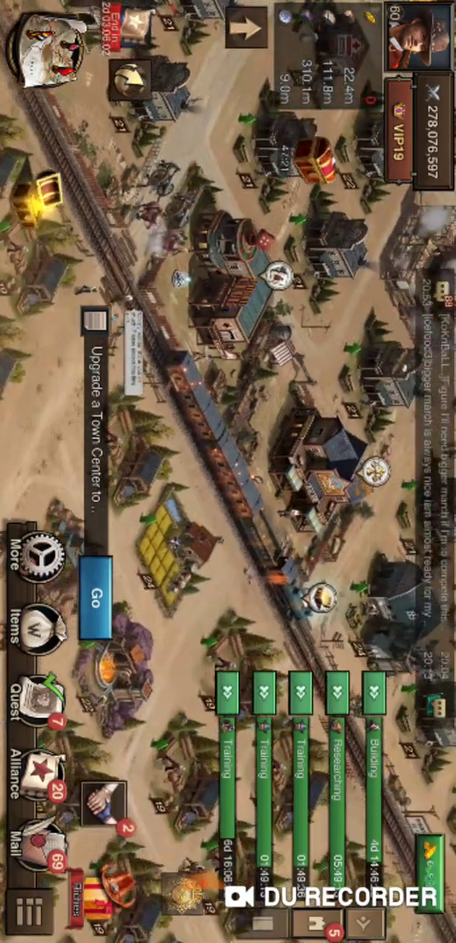